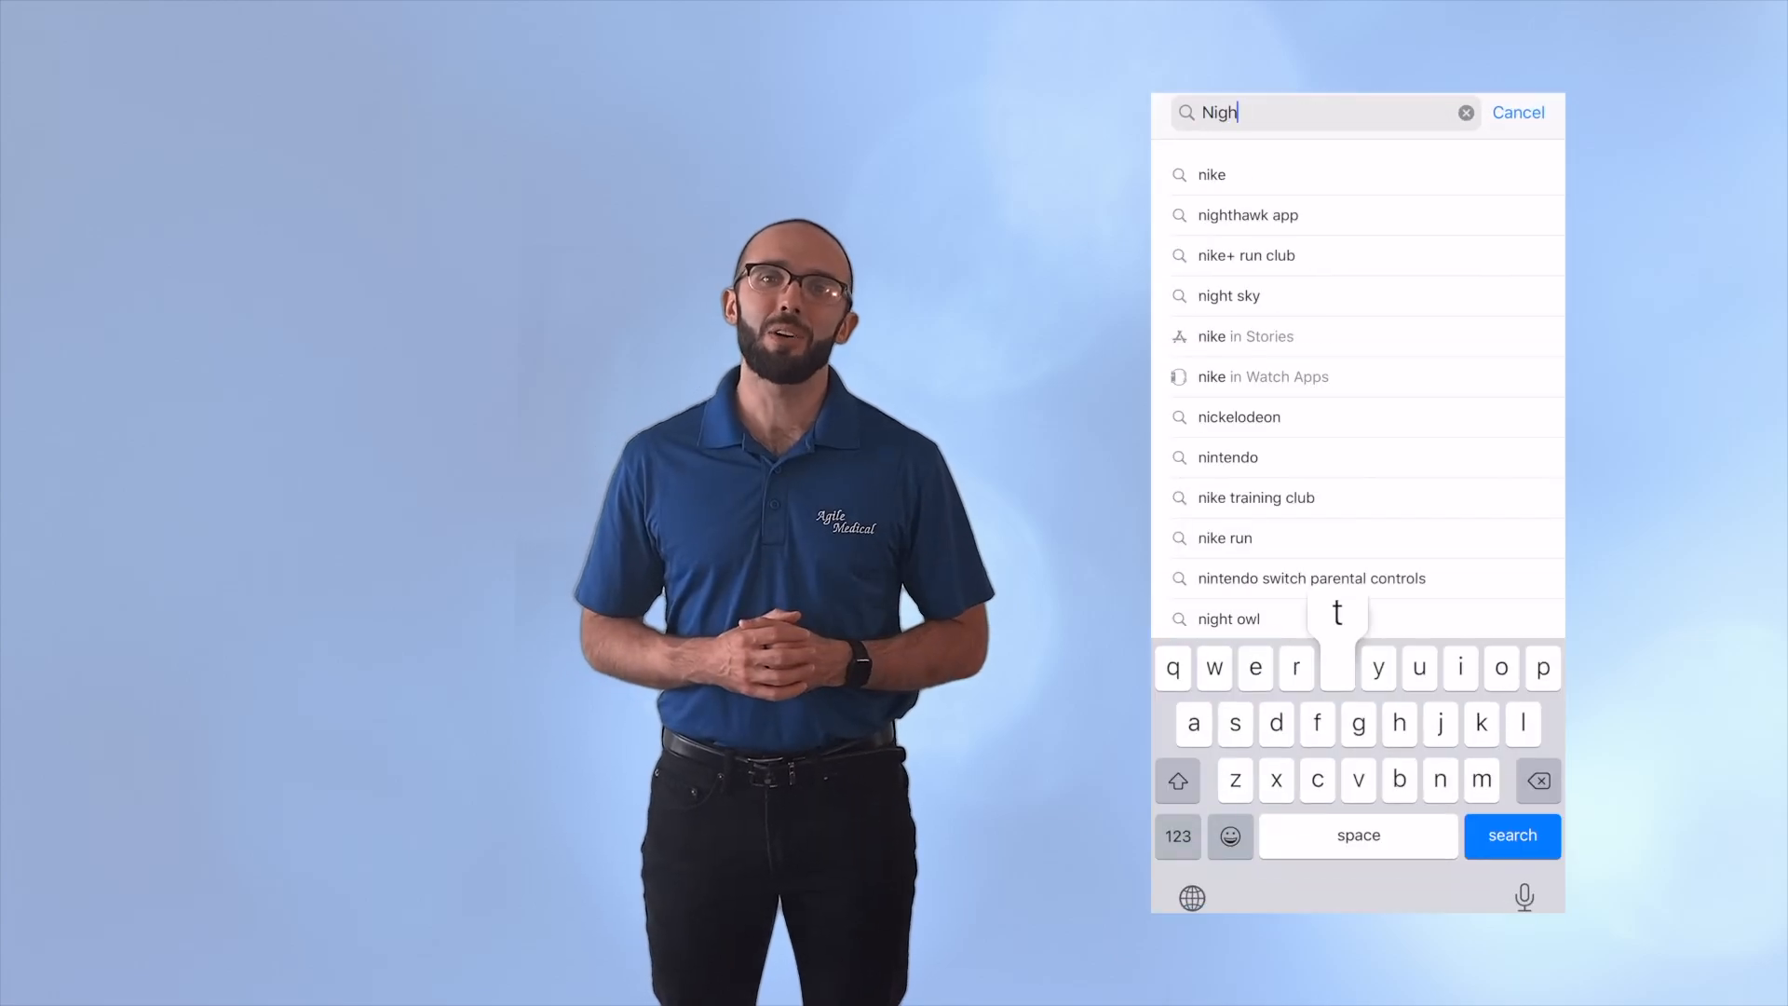
# Step: Search the App Store for the NightOwl app from the 'night owl' suggestion
pyautogui.click(1513, 836)
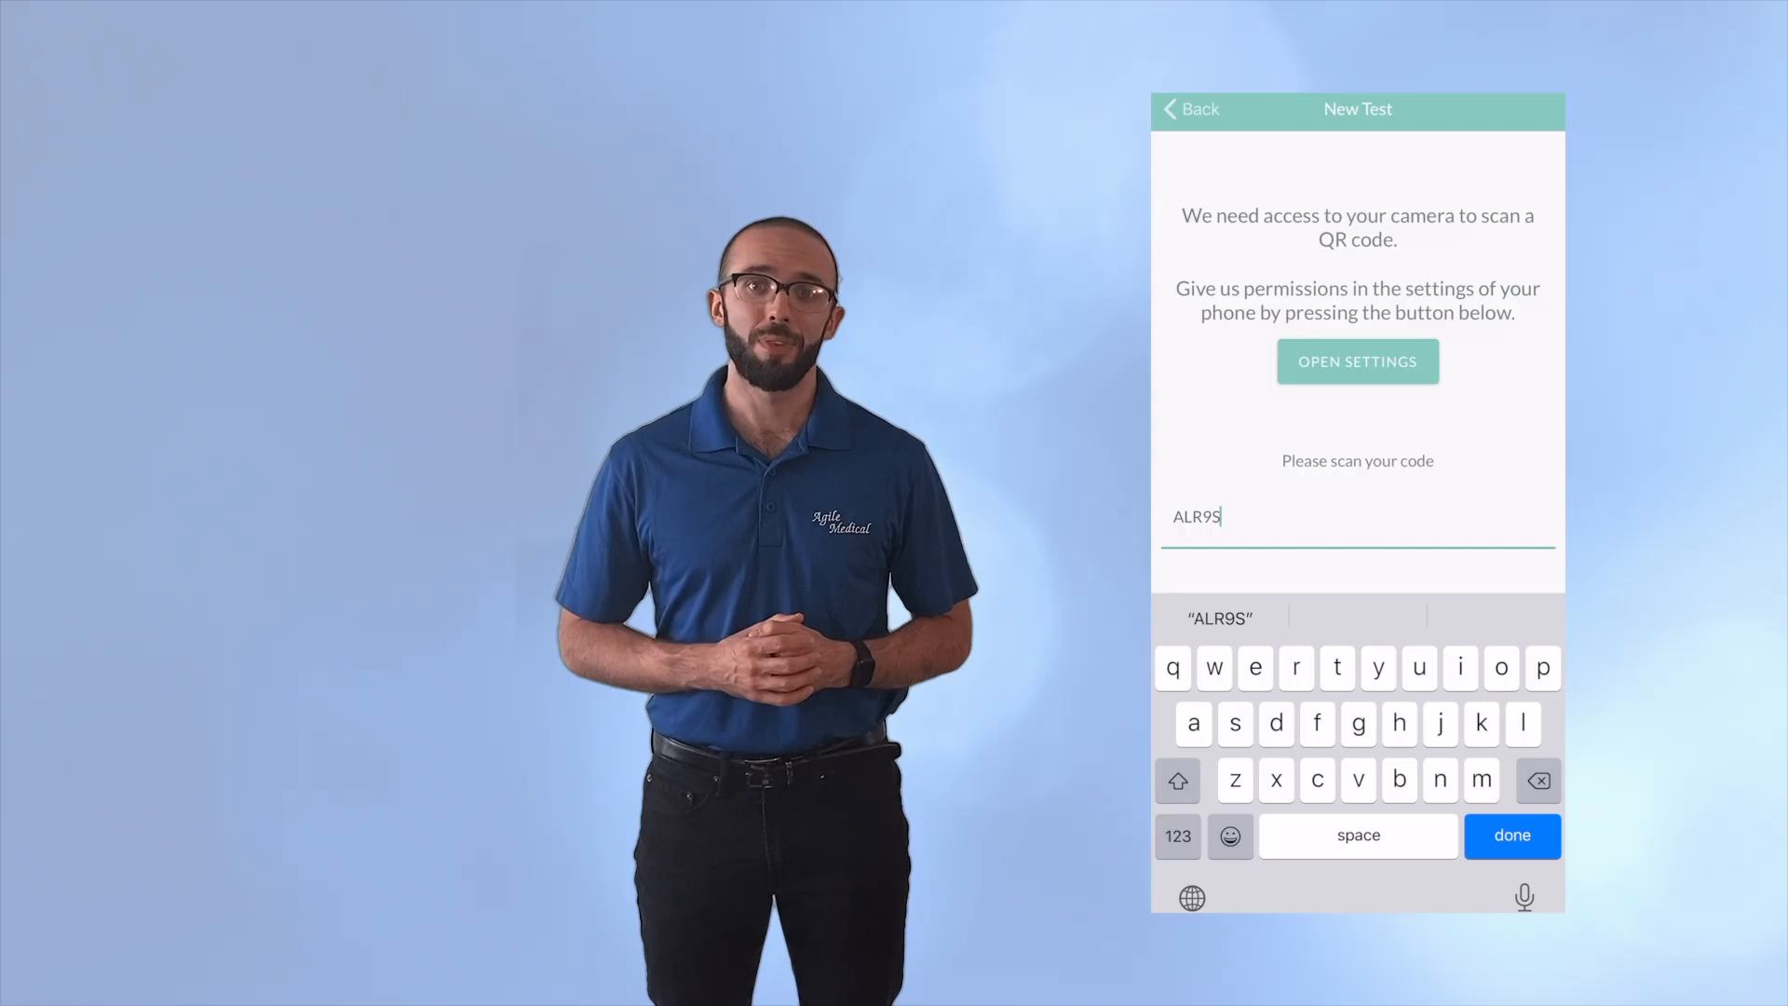
pyautogui.click(1511, 835)
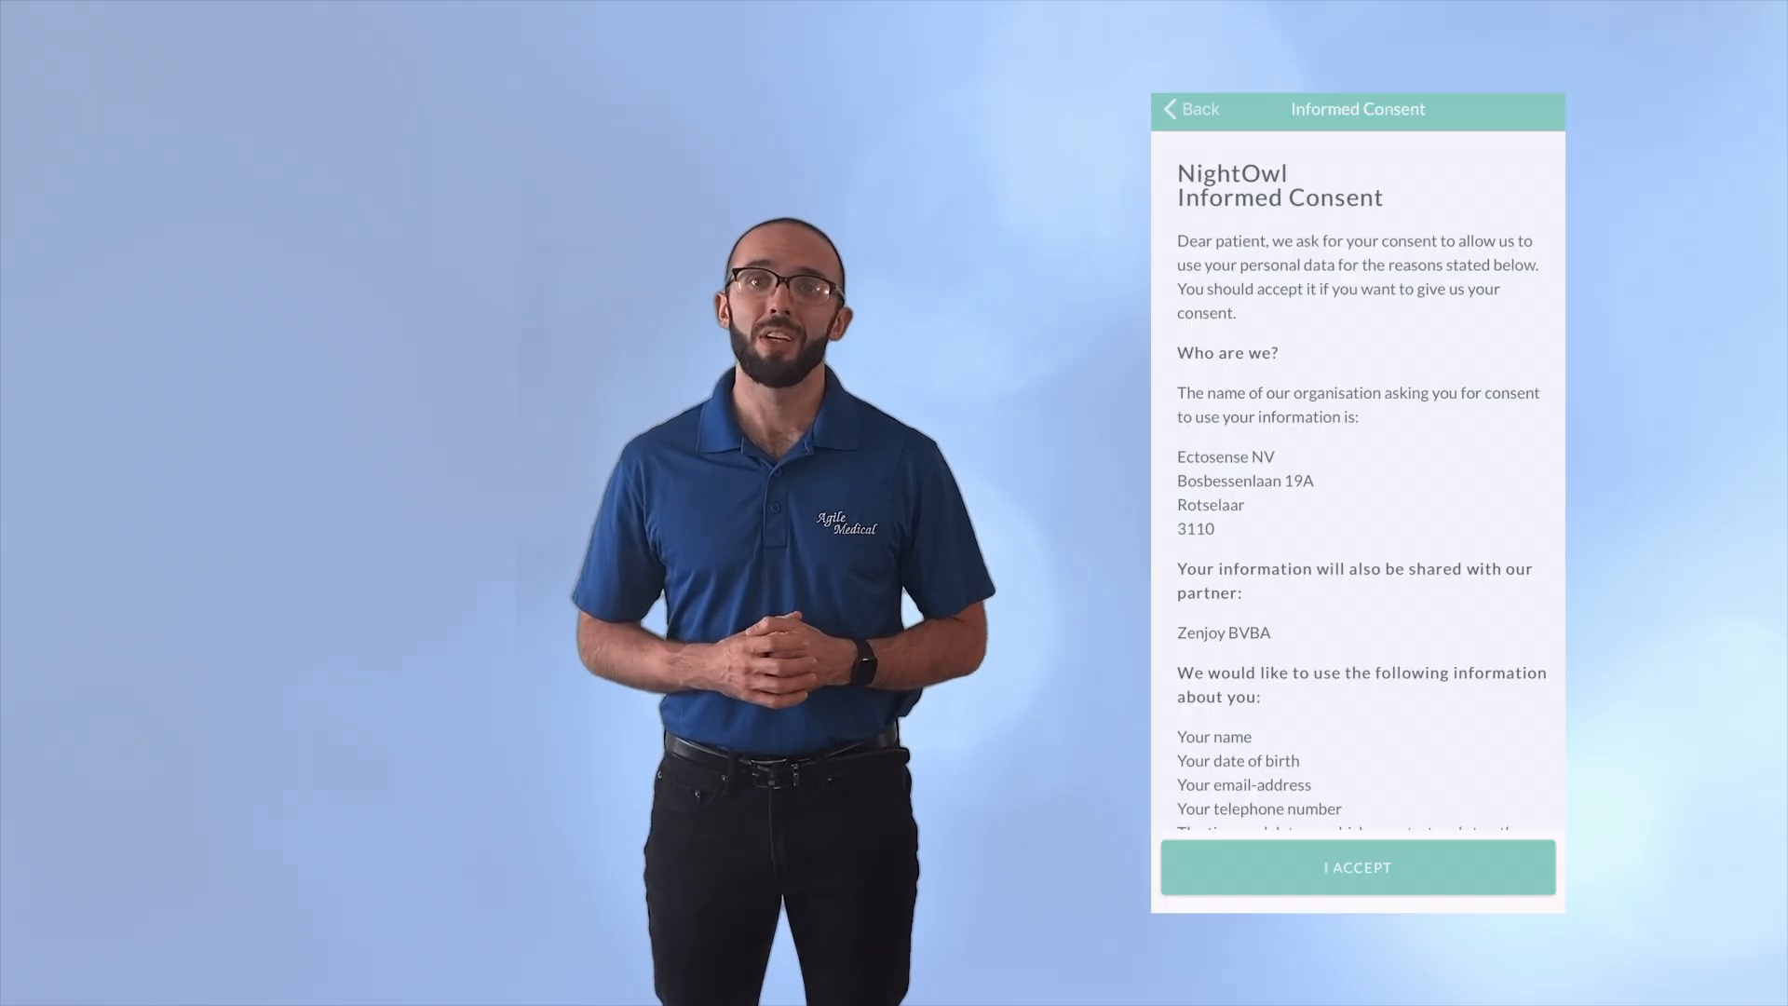
# Step: Accept the Informed Consent for personal data use to reach sensor connection
pyautogui.click(1357, 866)
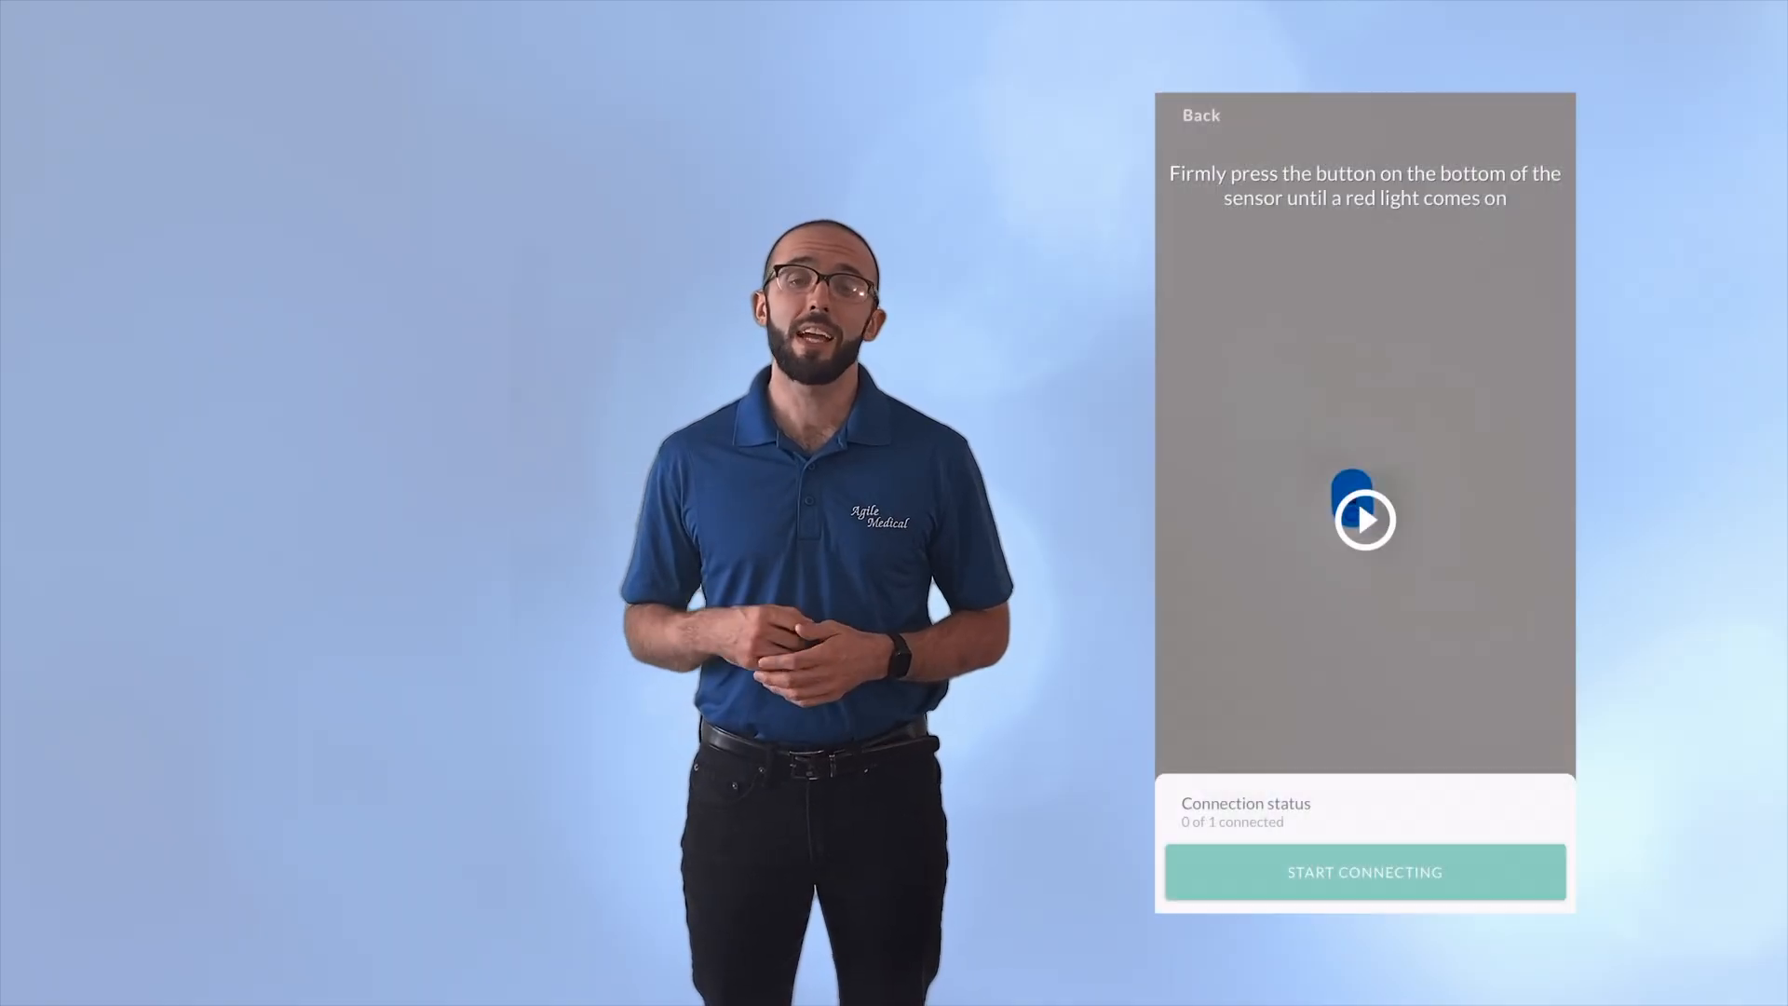